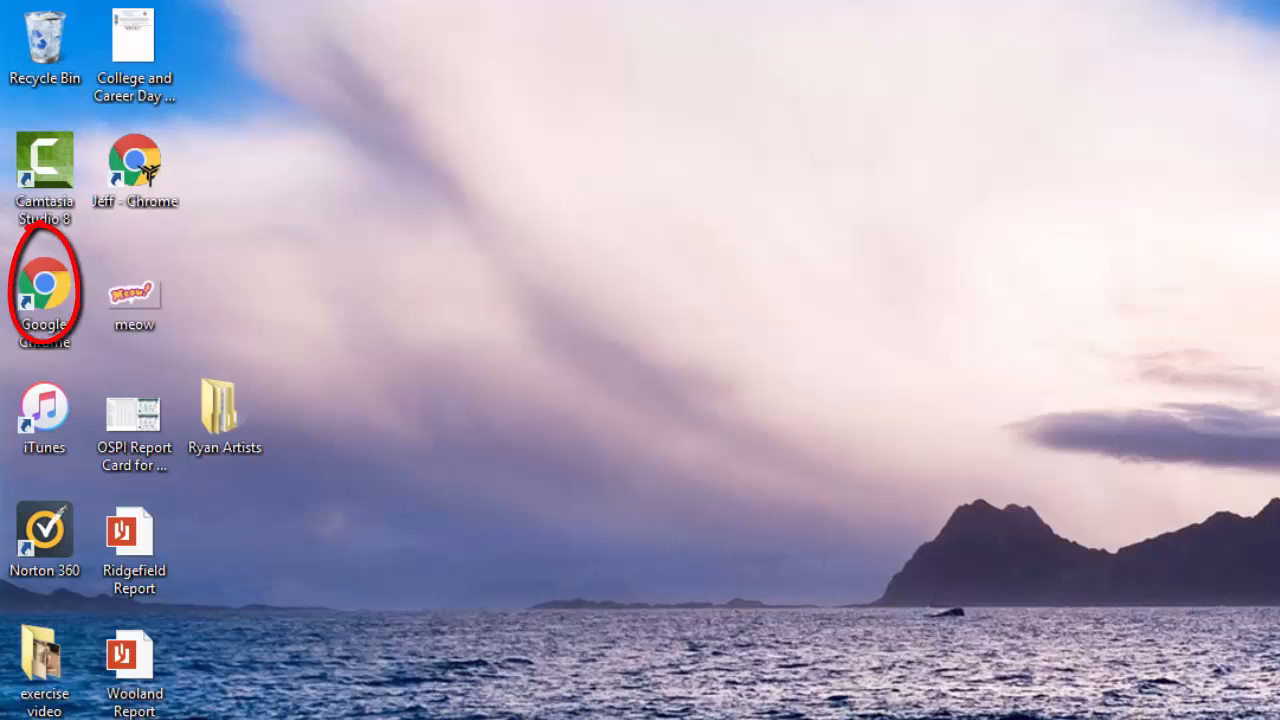
- Launch Google Chrome from its desktop shortcut to show the profiles menu
{"action": "double_click", "coordinate": [44, 285]}
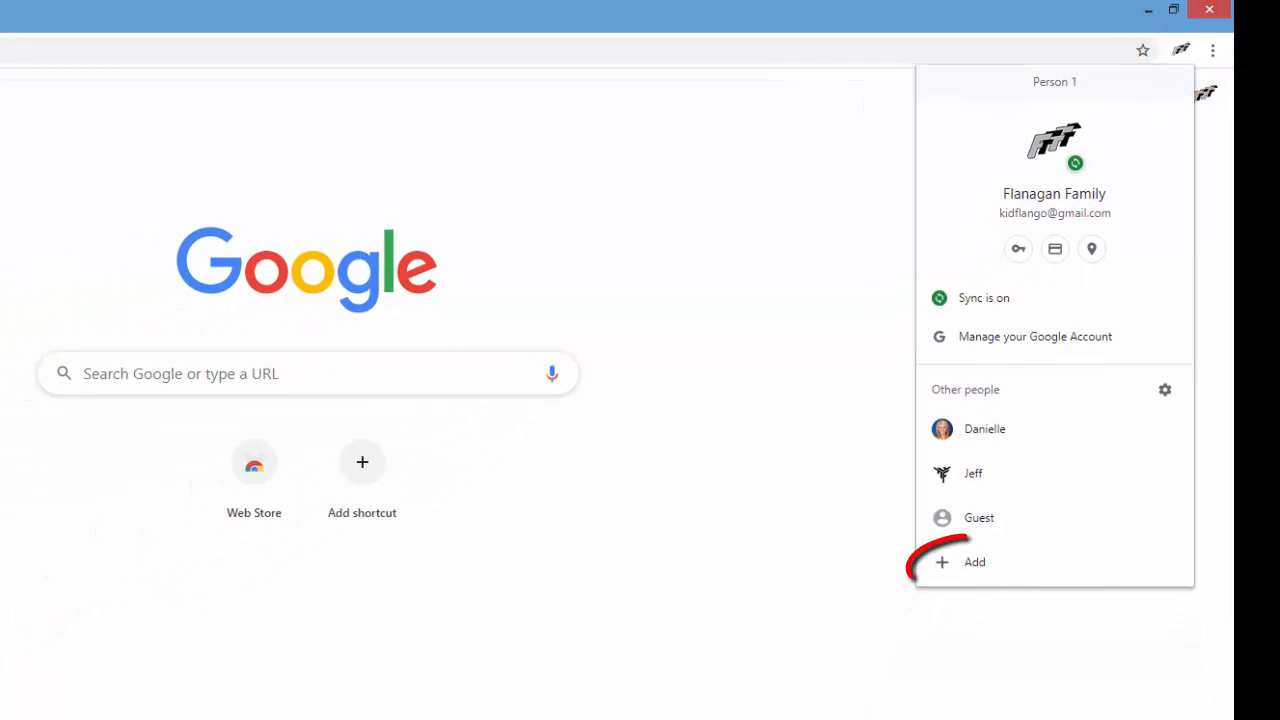
- Add a new Chrome person profile named 'Ainsley'
{"action": "left_click", "coordinate": [974, 561]}
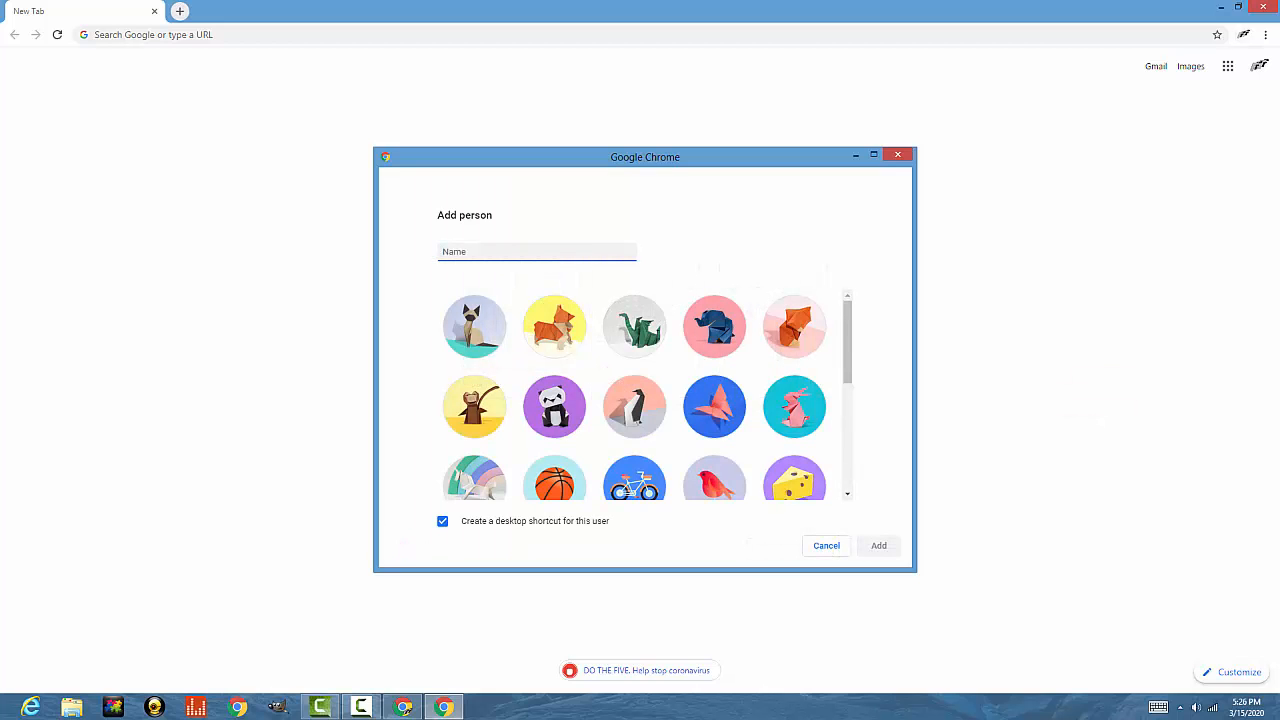
{"action": "type", "text": "Ainsley"}
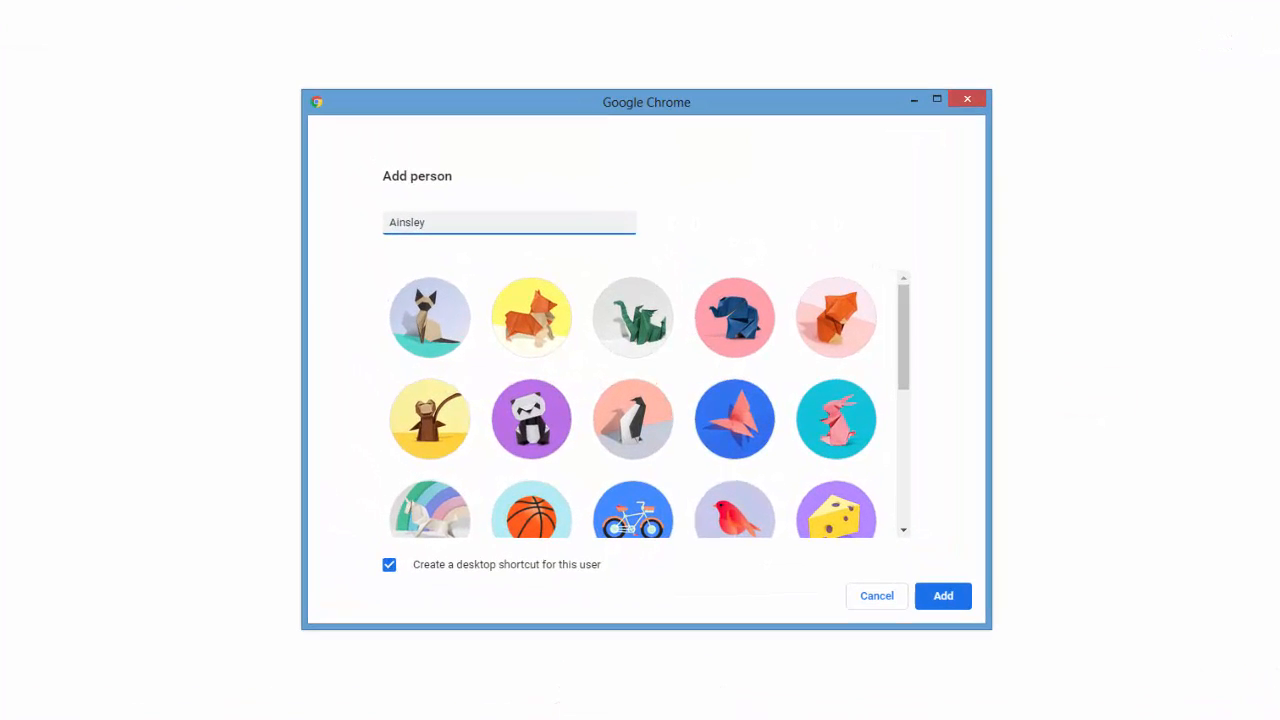
{"action": "left_click", "coordinate": [941, 595]}
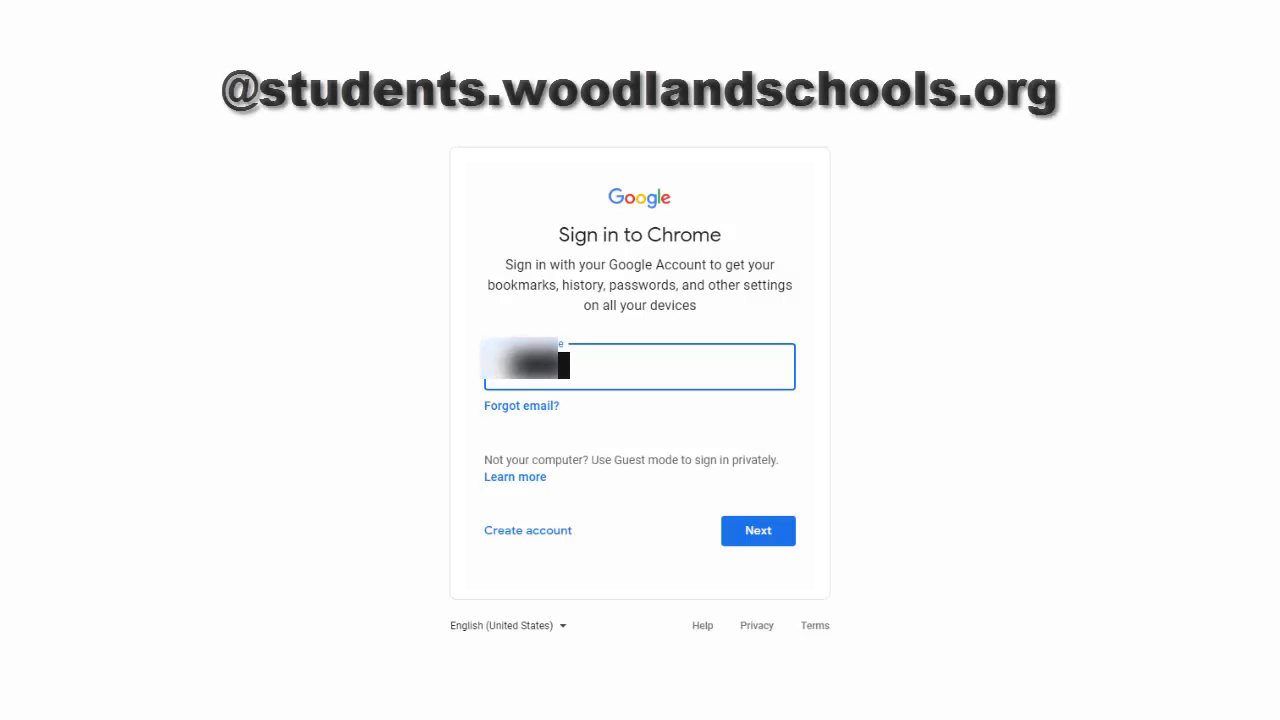
{"action": "type", "text": "students.woodlan"}
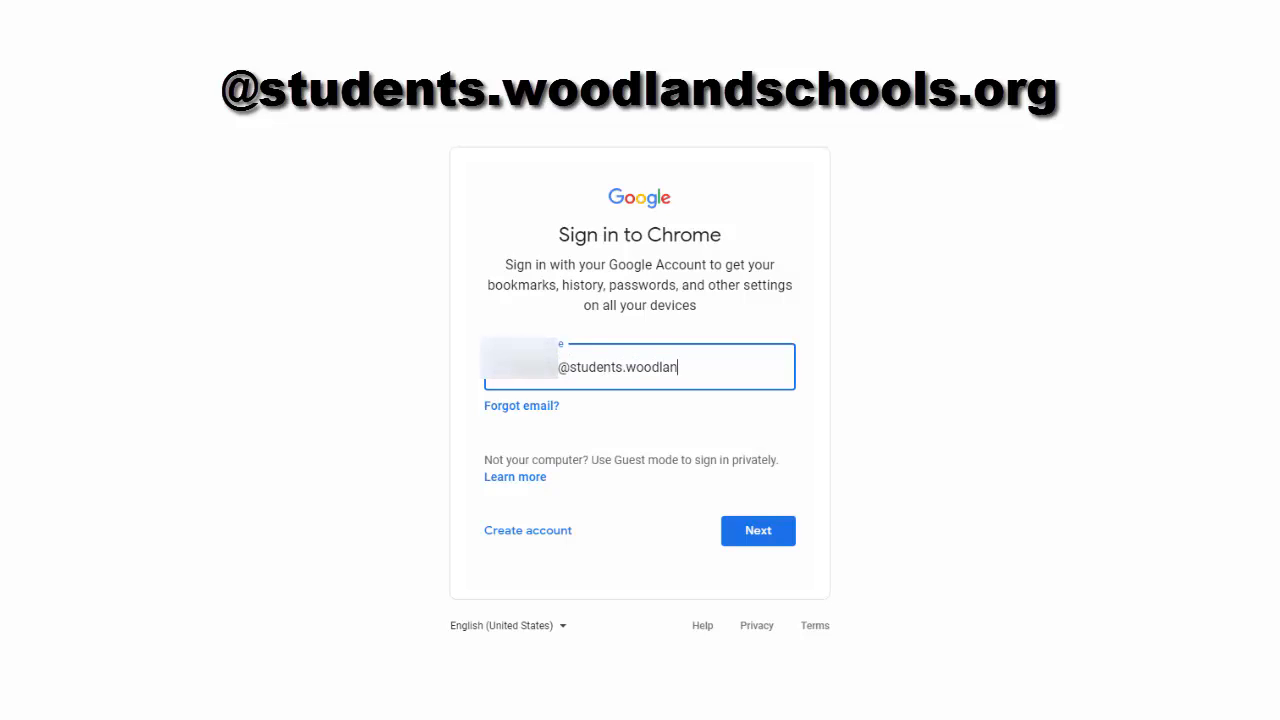
{"action": "type", "text": "dschools.org"}
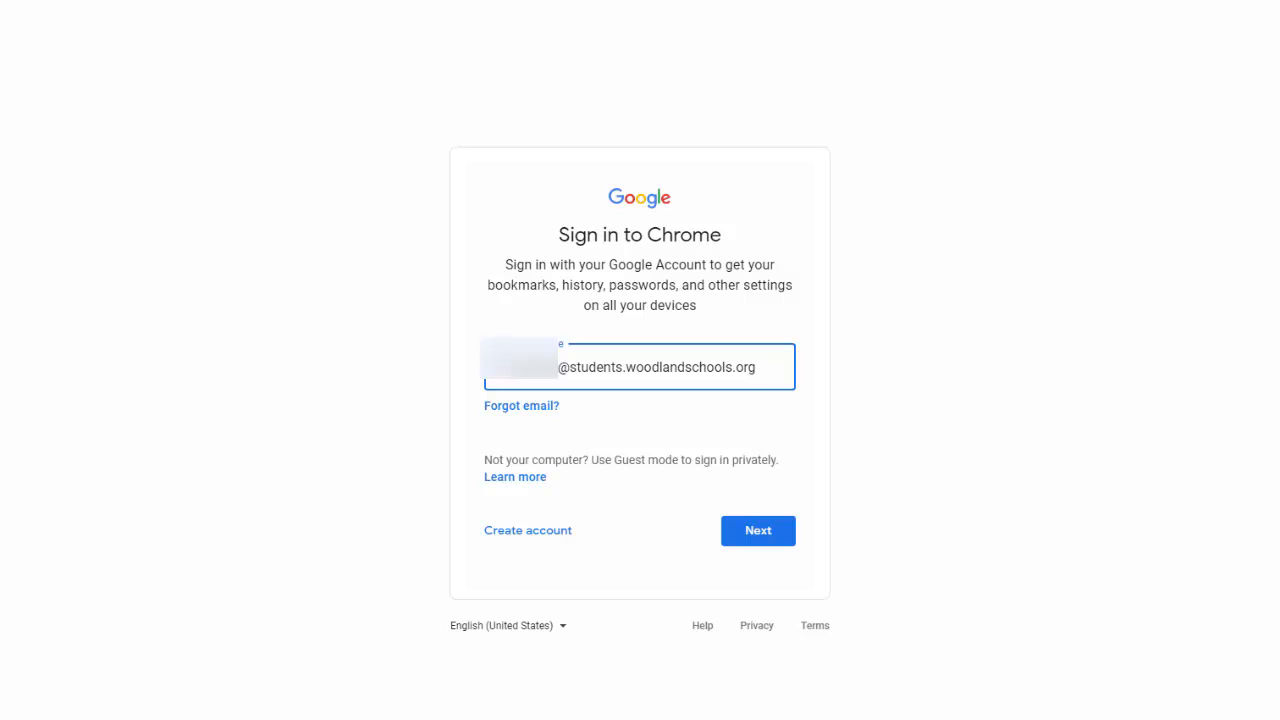
{"action": "left_click", "coordinate": [757, 530]}
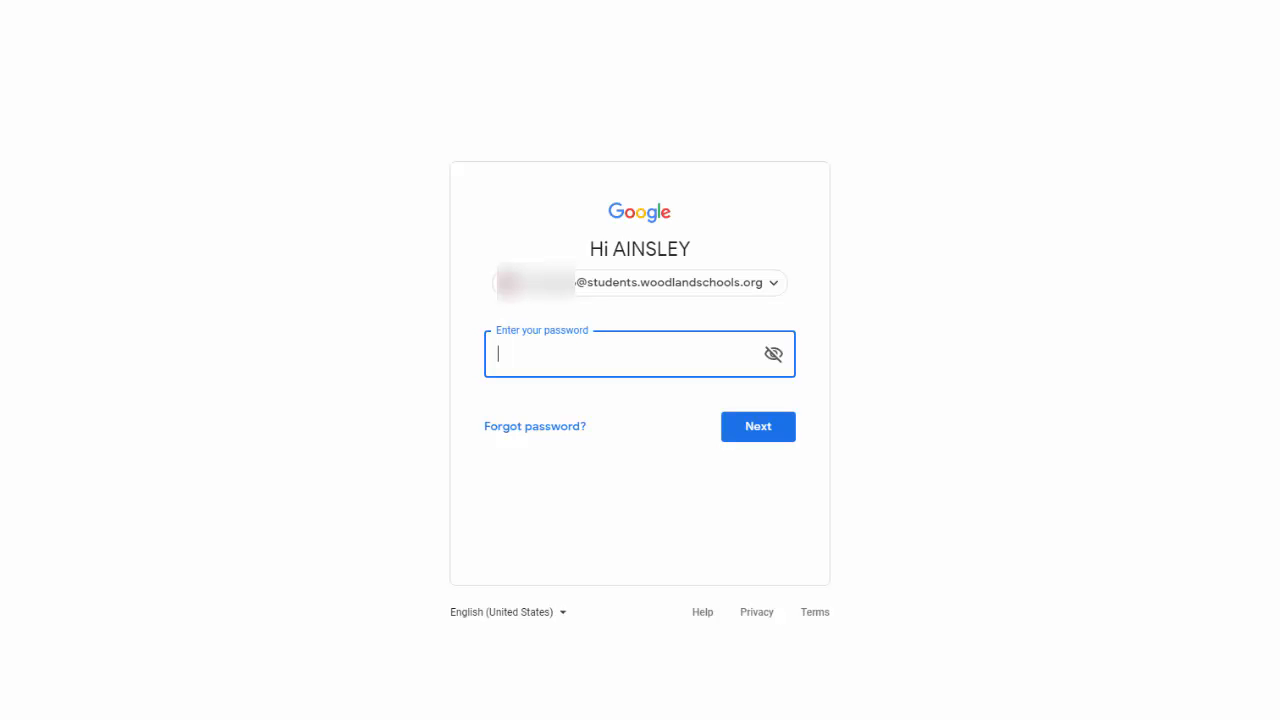
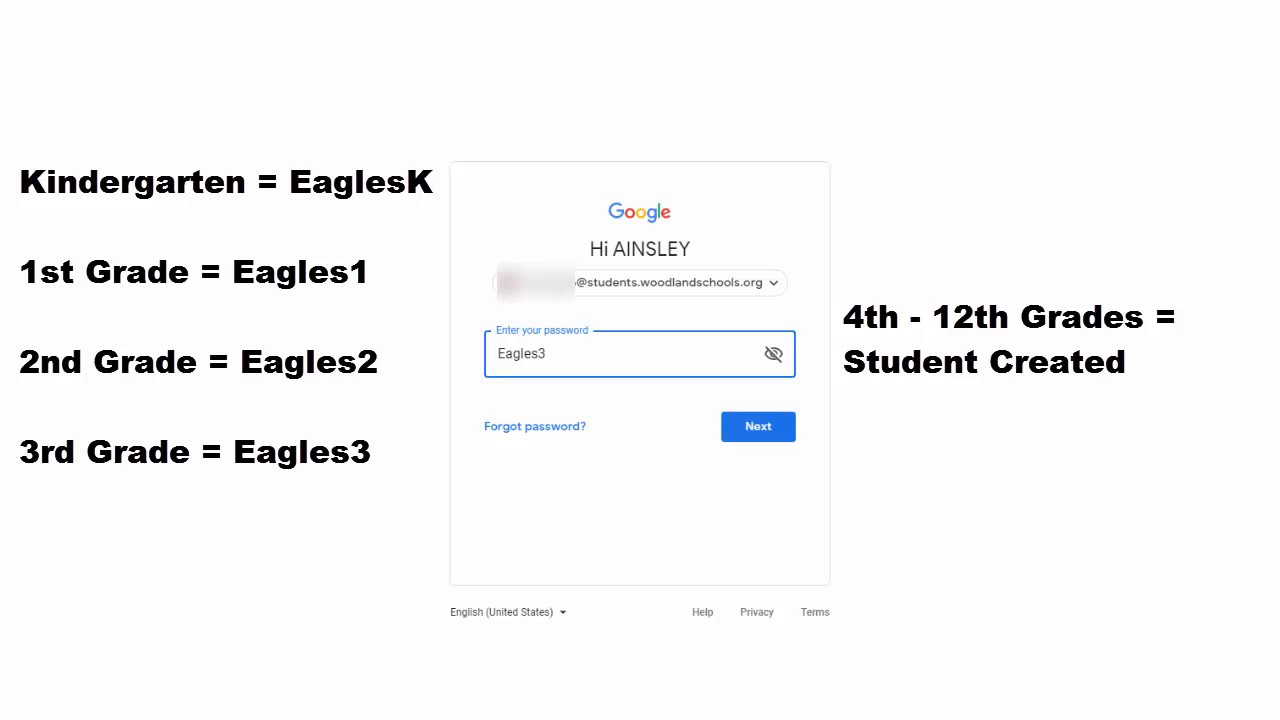
{"action": "left_click", "coordinate": [758, 426]}
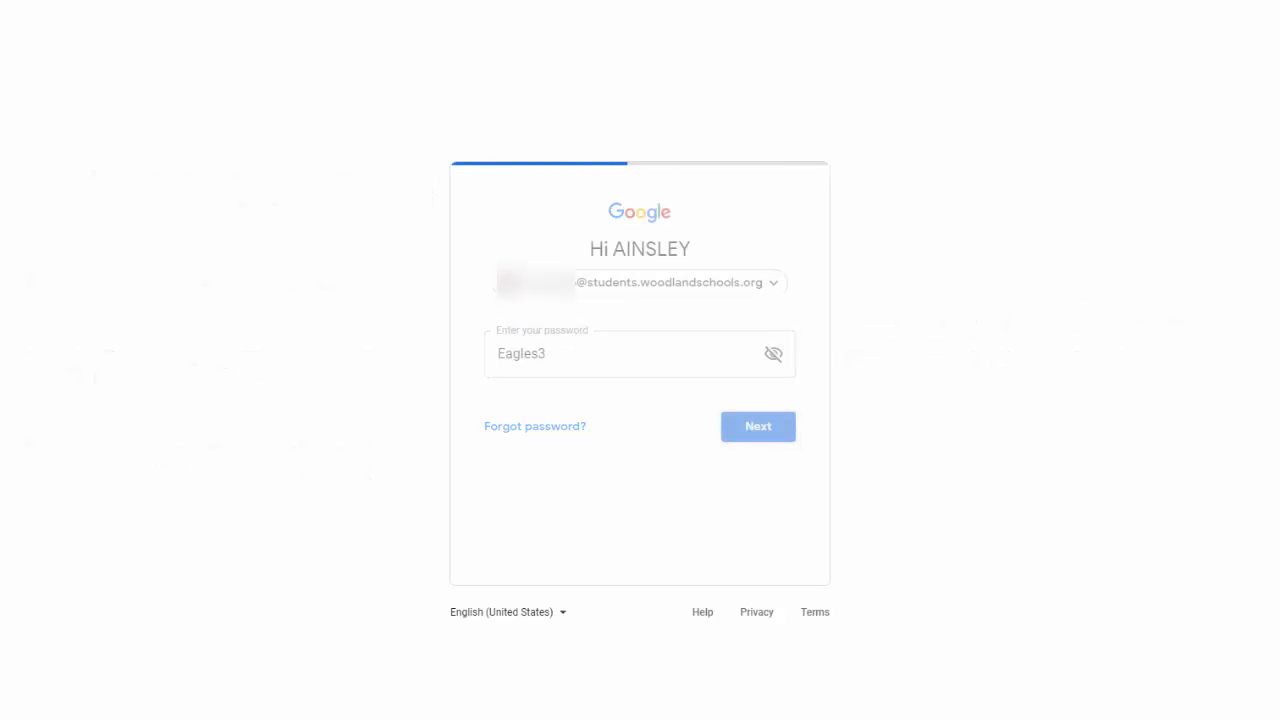
- Link the profile data to the managed school account and accept turning on sync
{"action": "left_click", "coordinate": [757, 426]}
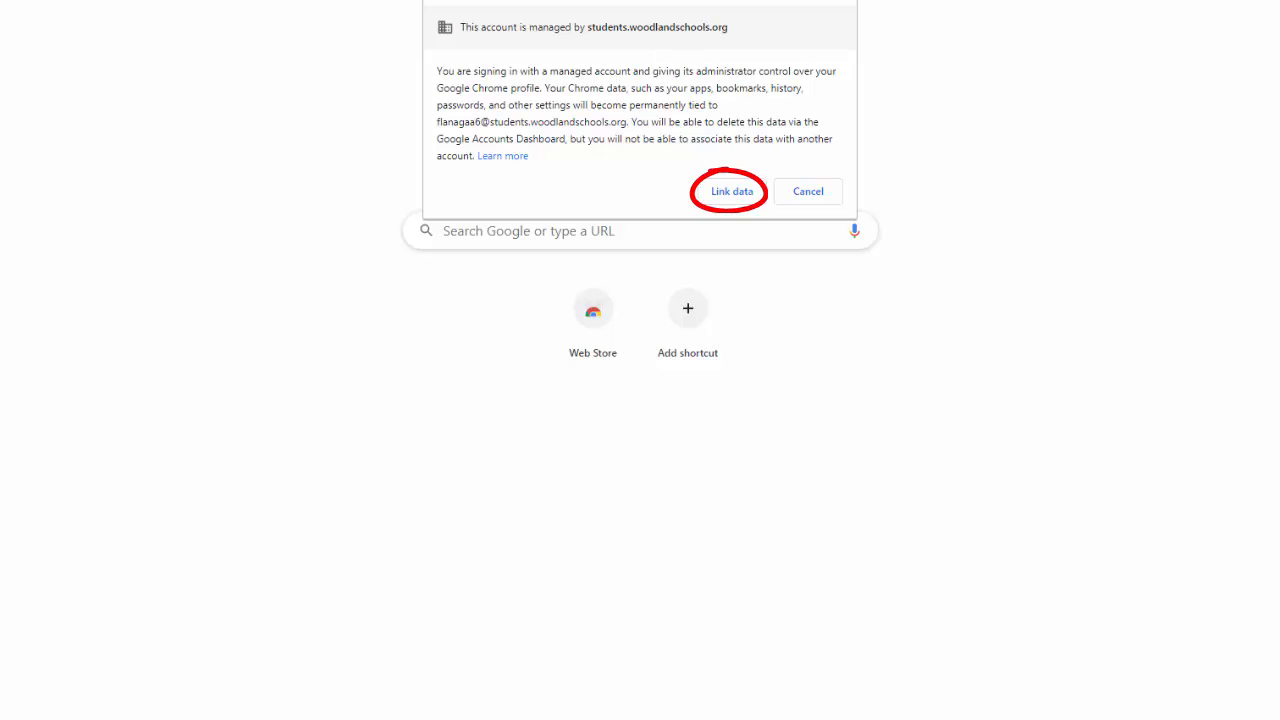
{"action": "left_click", "coordinate": [730, 191]}
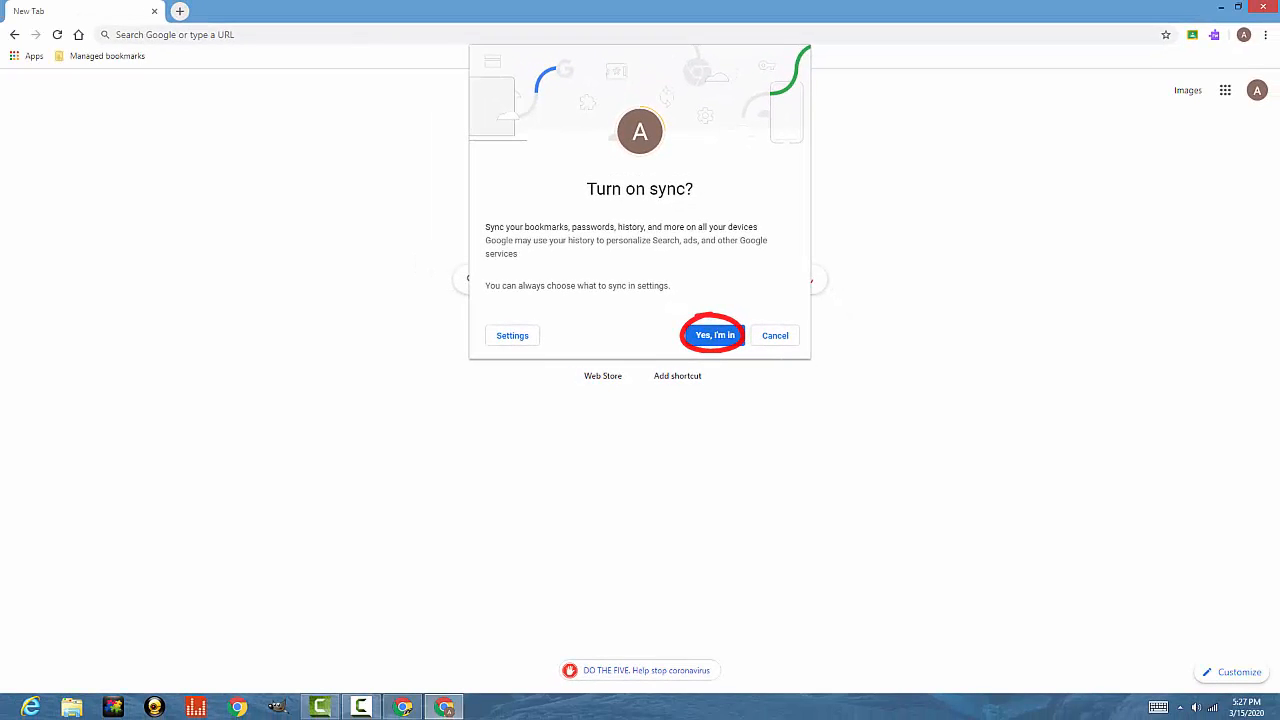
{"action": "left_click", "coordinate": [712, 335]}
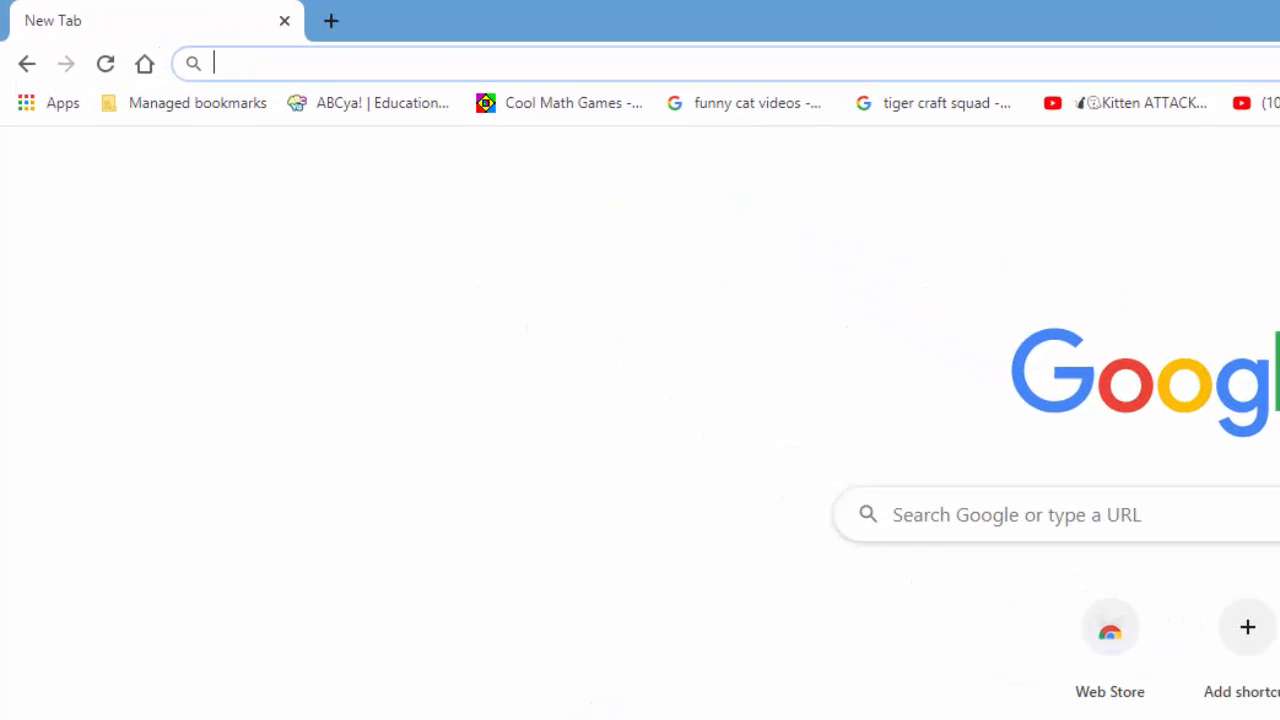
- Close the Chrome window so the new profile shortcut appears on the desktop
{"action": "left_click", "coordinate": [197, 102]}
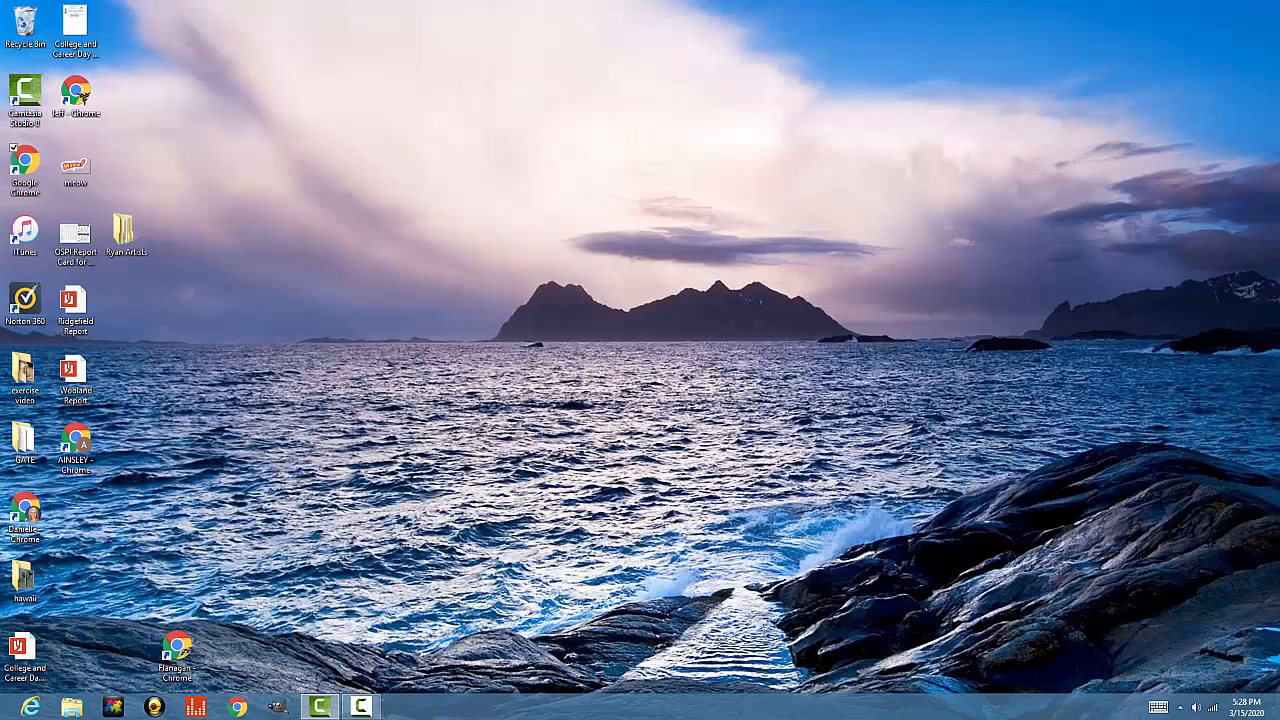
{"action": "left_click", "coordinate": [8, 706]}
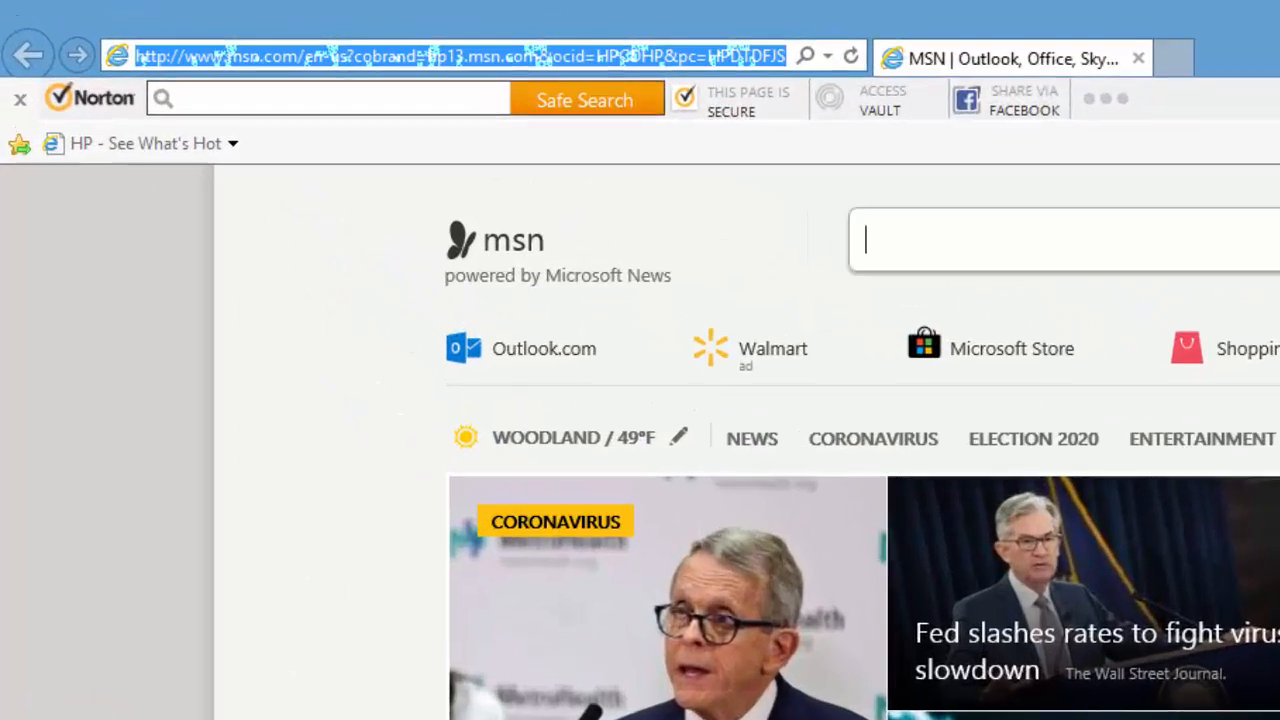
{"action": "type", "text": "www.google.com/#spf=1584318514978"}
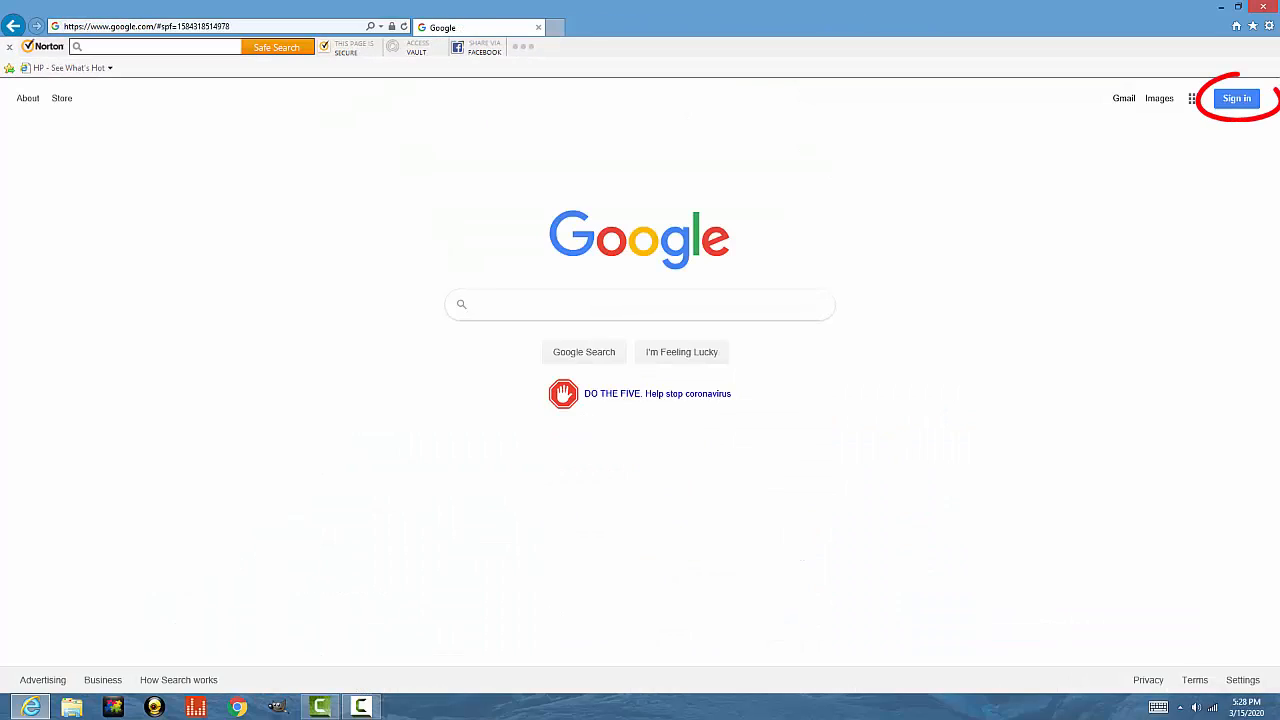
{"action": "left_click", "coordinate": [1237, 98]}
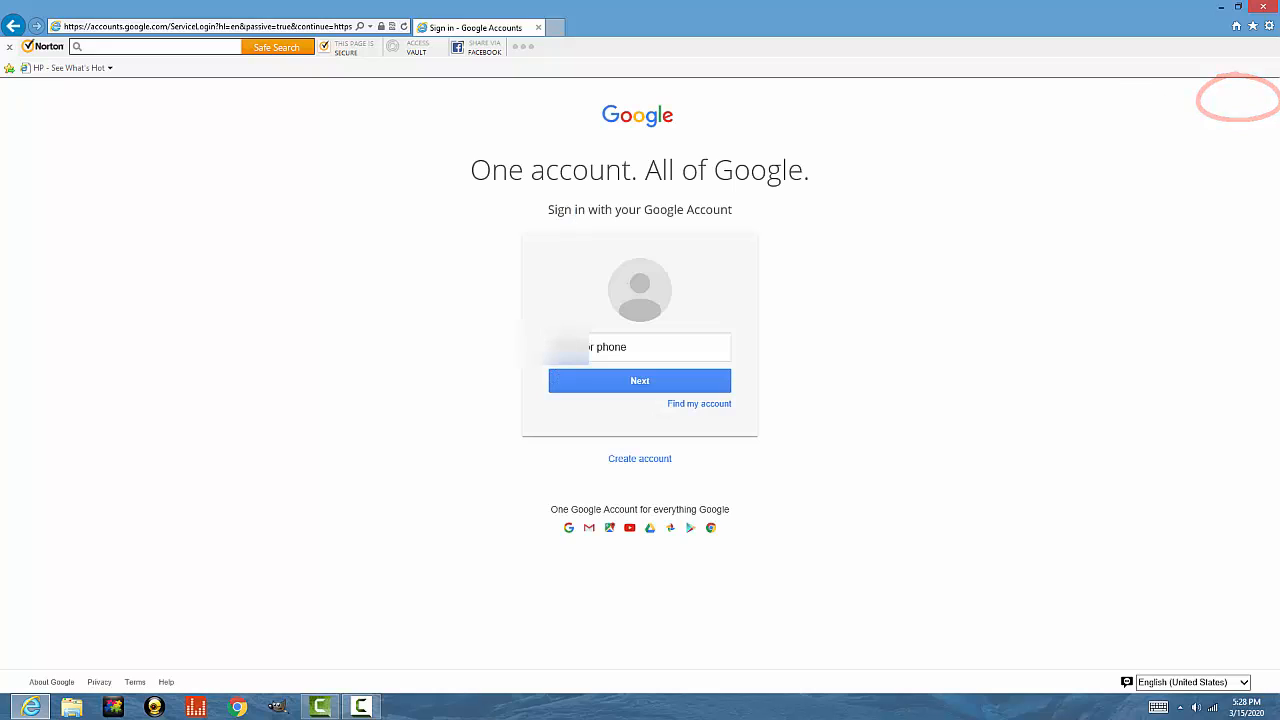
{"action": "left_click", "coordinate": [639, 347]}
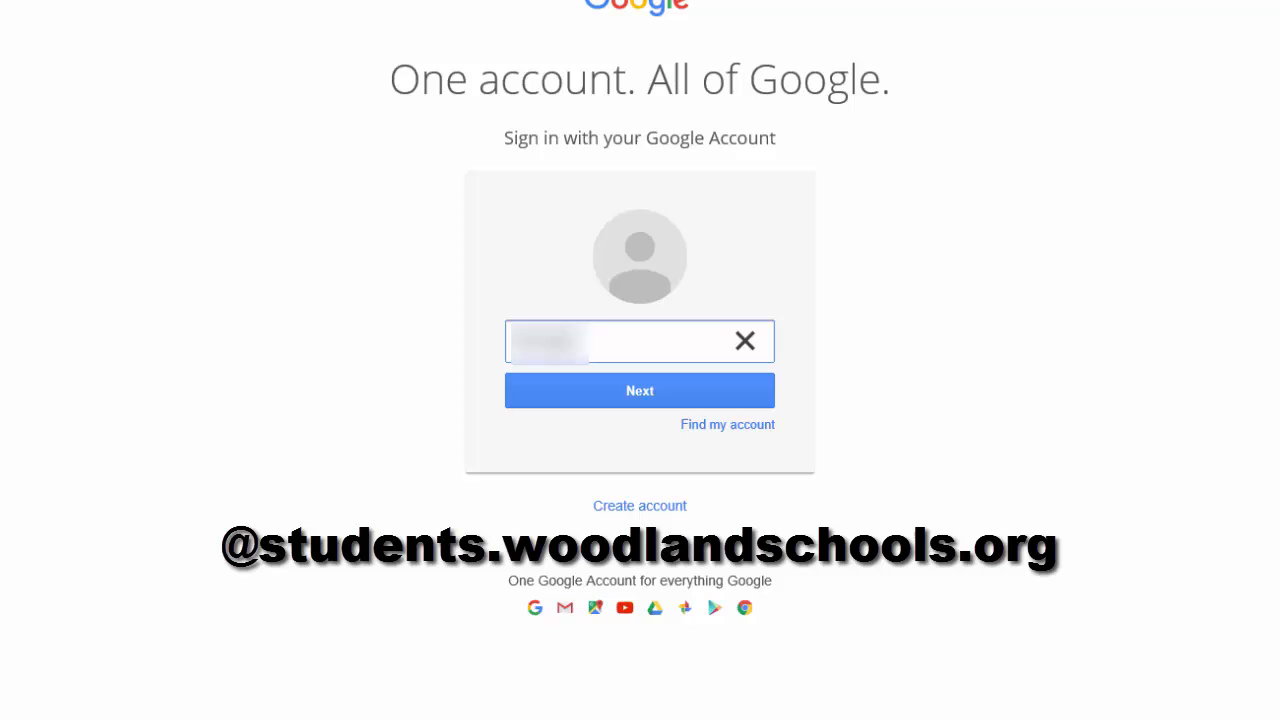
{"action": "type", "text": "2"}
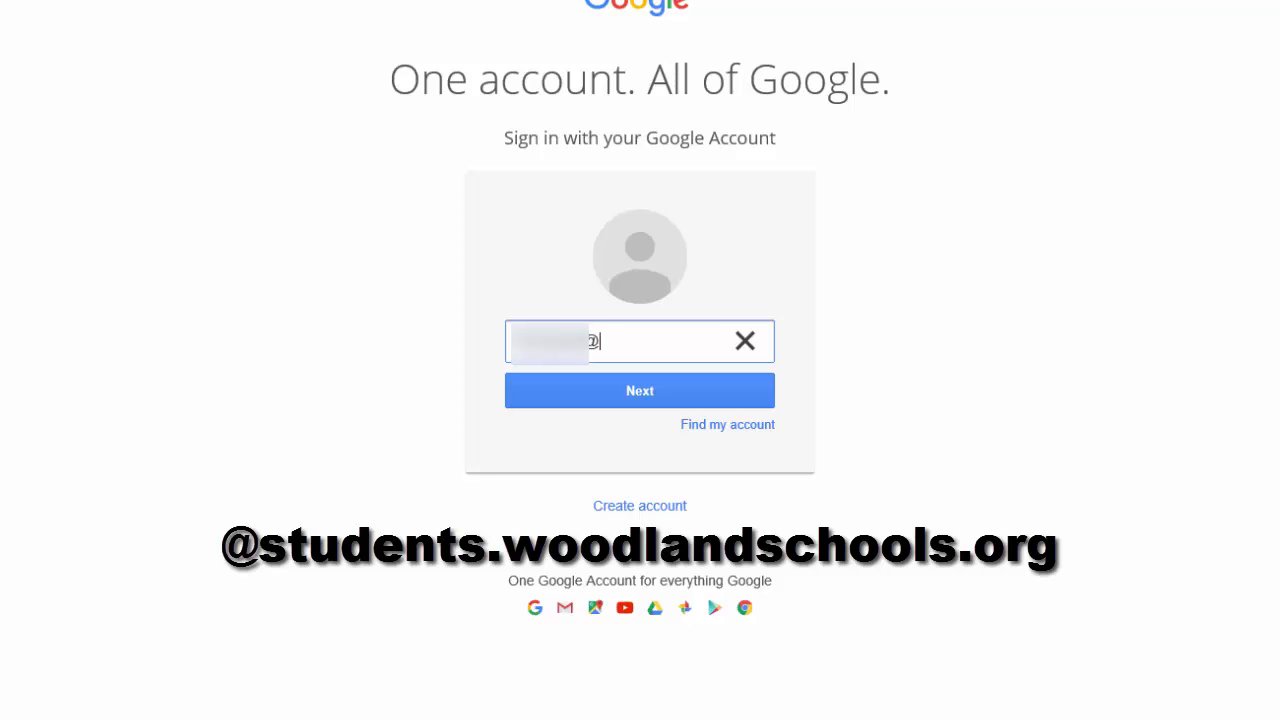
{"action": "type", "text": "students.w"}
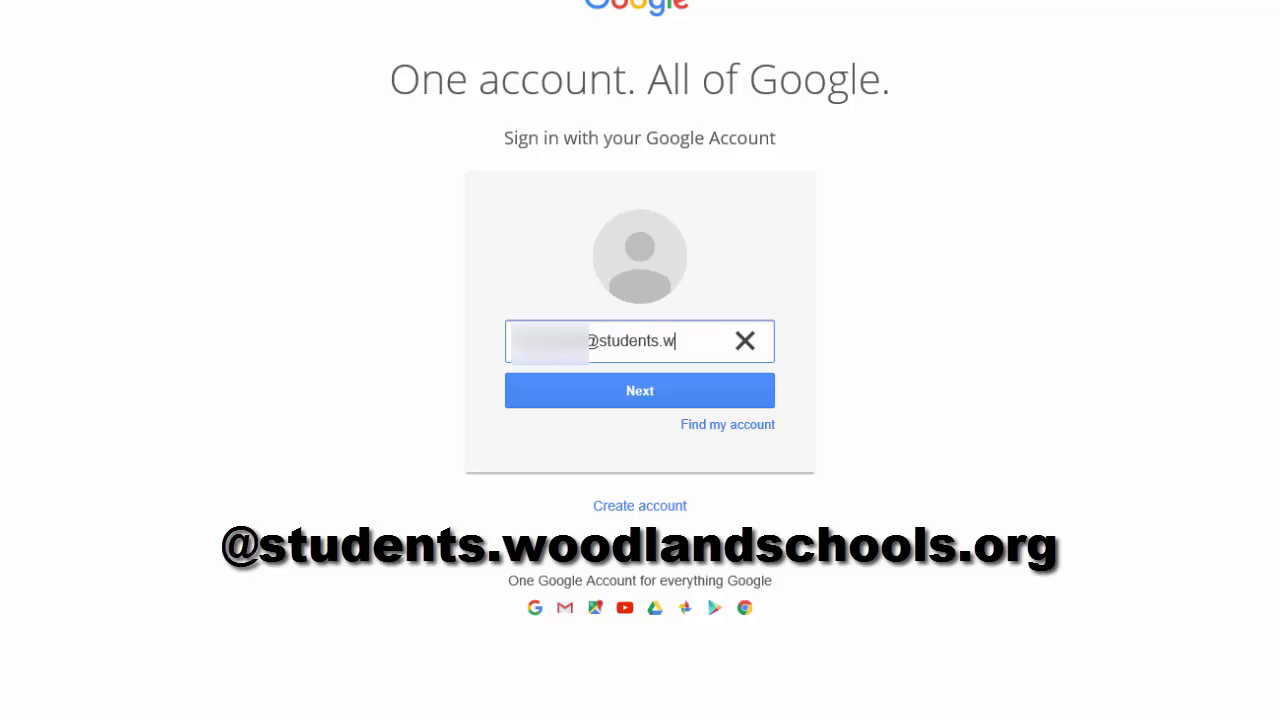
{"action": "type", "text": "oodlandschools.org"}
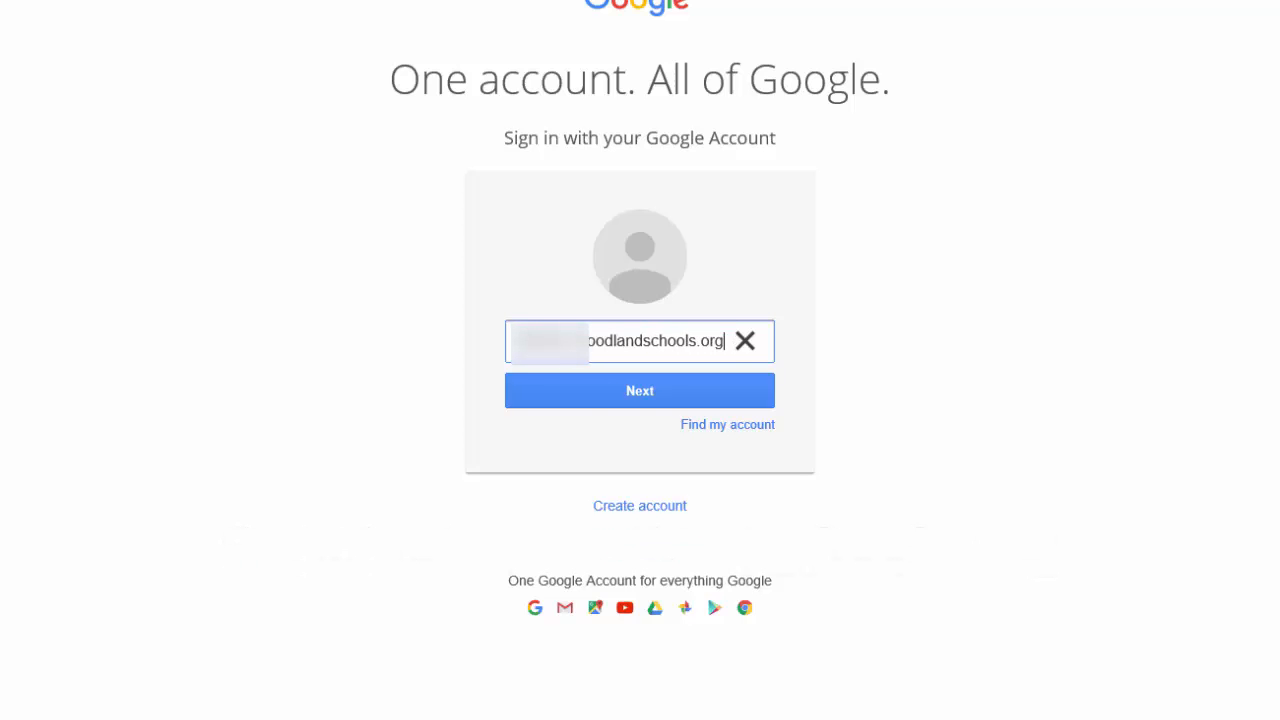
{"action": "left_click", "coordinate": [639, 390]}
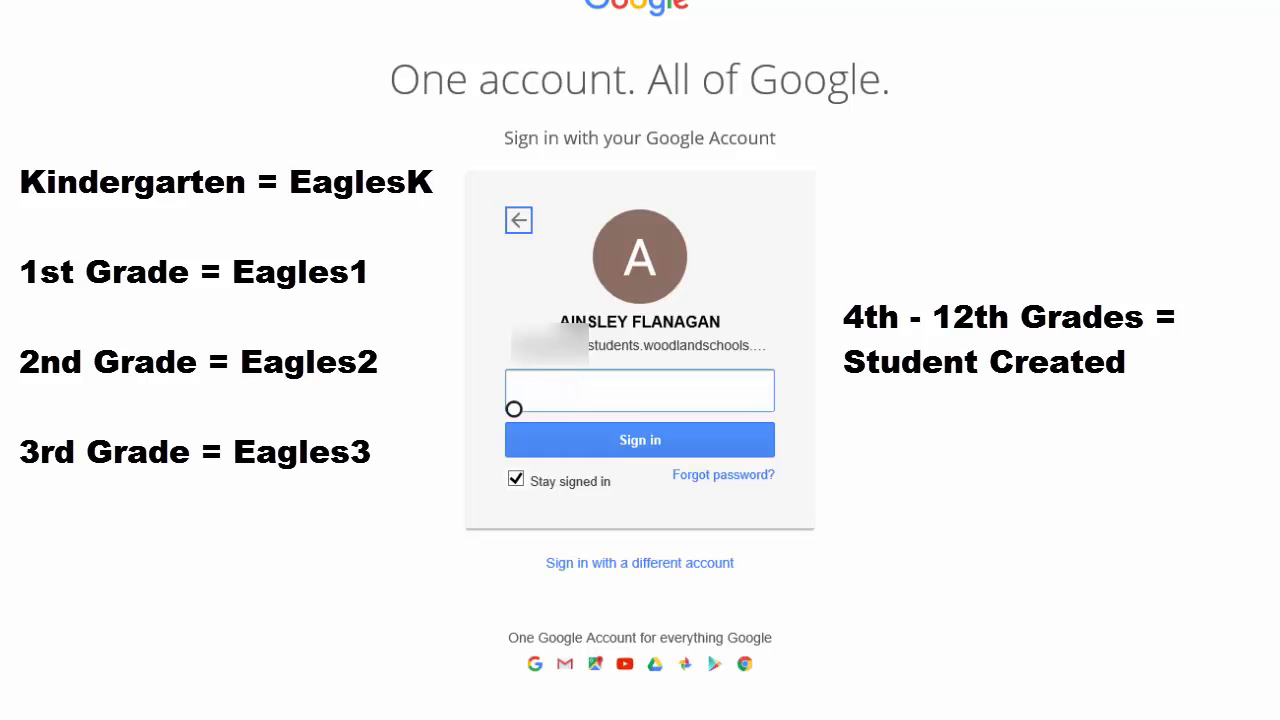
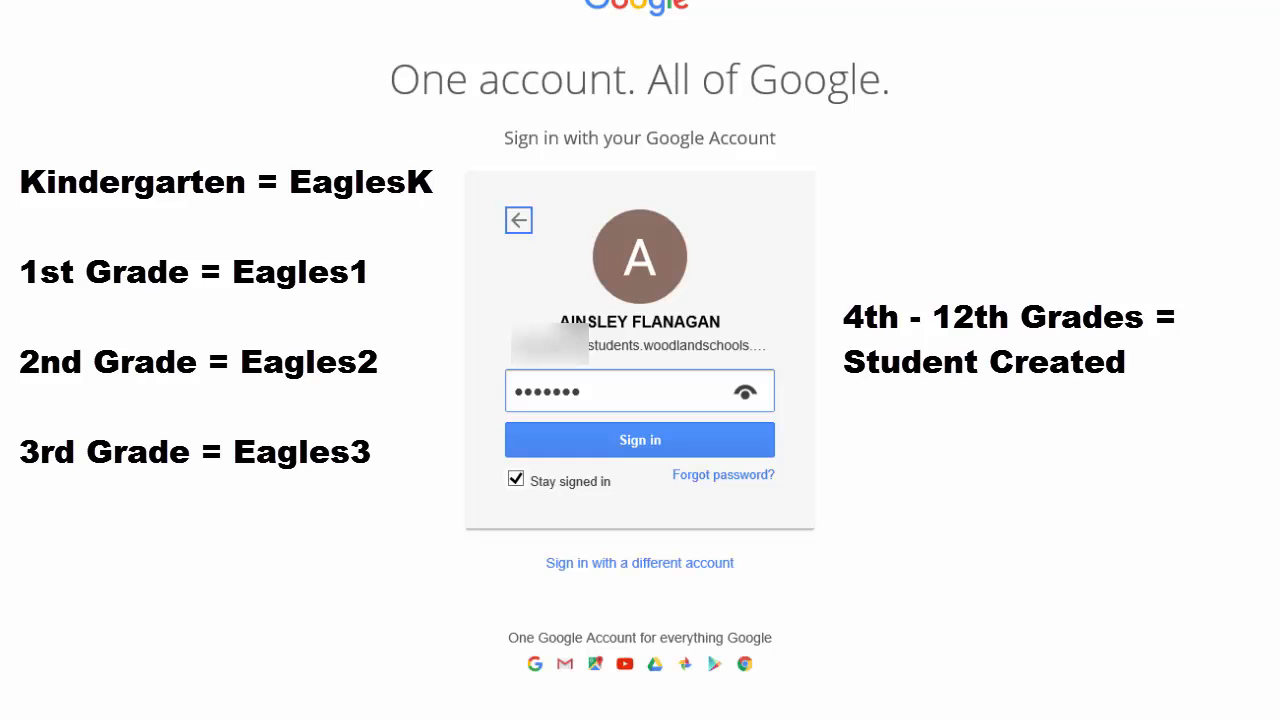
{"action": "left_click", "coordinate": [744, 390]}
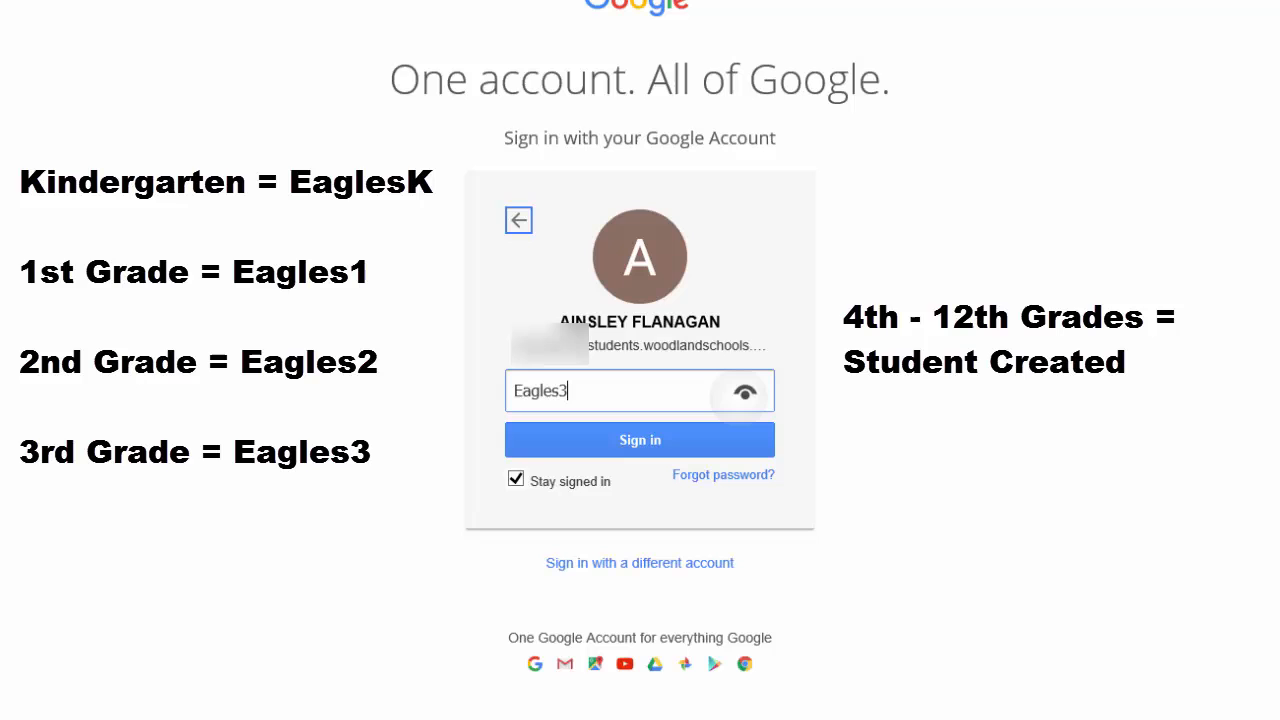
{"action": "left_click", "coordinate": [744, 391]}
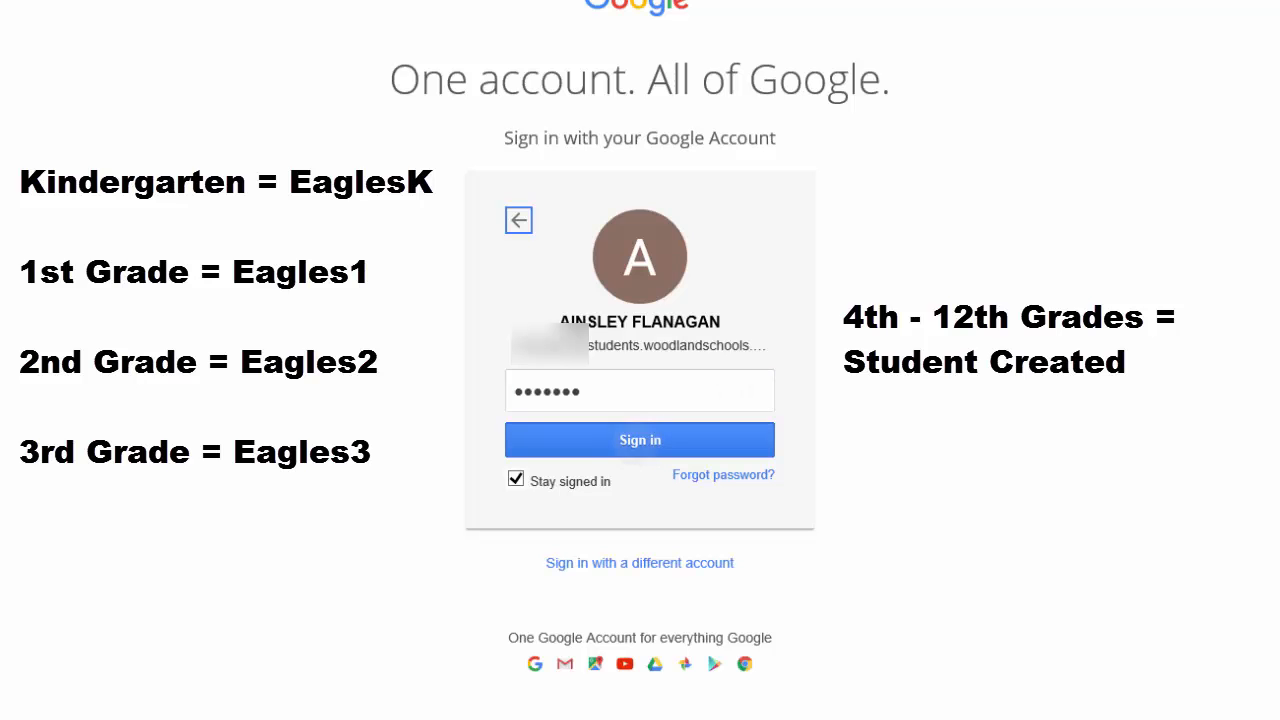